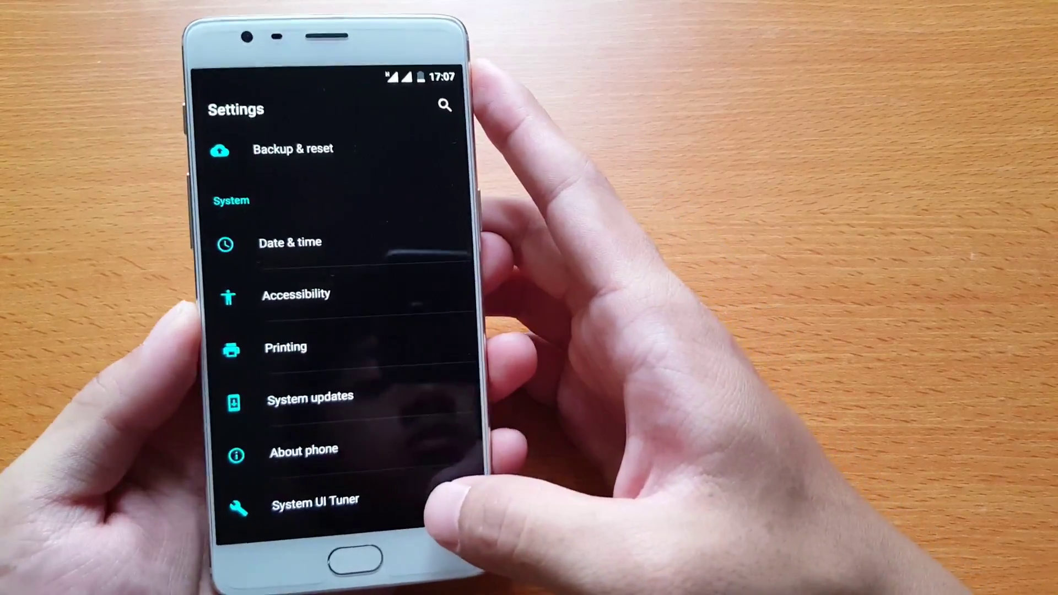
Step: Enter the System UI Tuner settings from the System section
{"action": "left_click", "coordinate": [315, 500]}
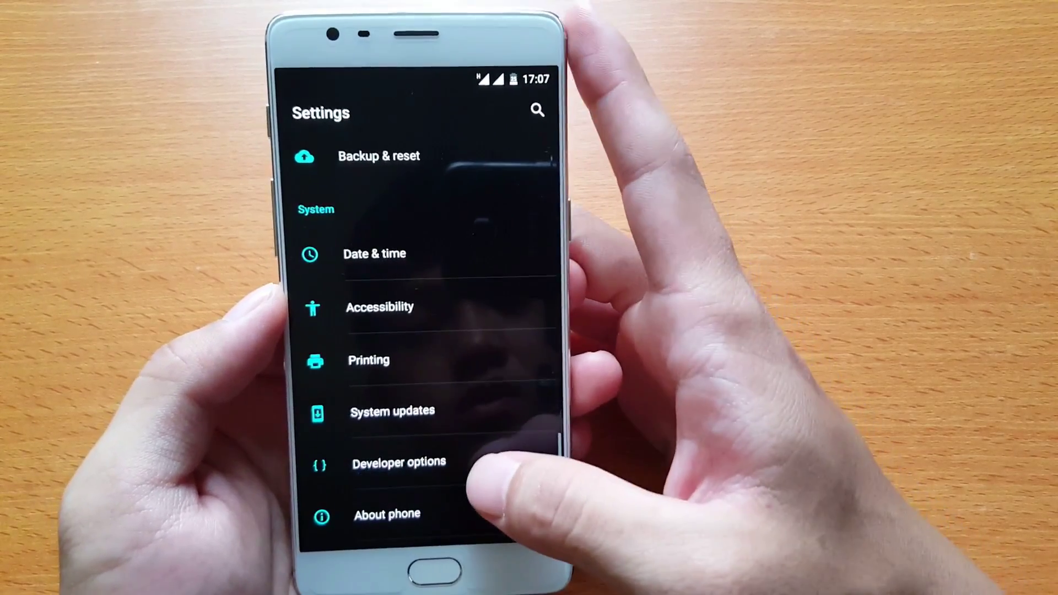
Step: Switch on Picture color mode (Use sRGB) in Developer options
{"action": "left_click", "coordinate": [398, 461]}
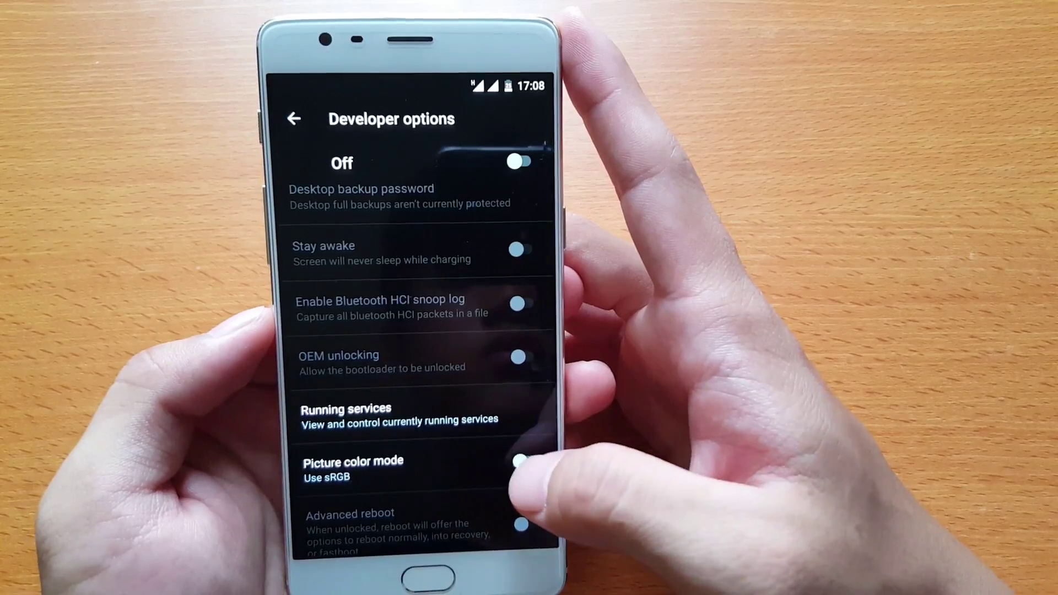
{"action": "left_click", "coordinate": [523, 473]}
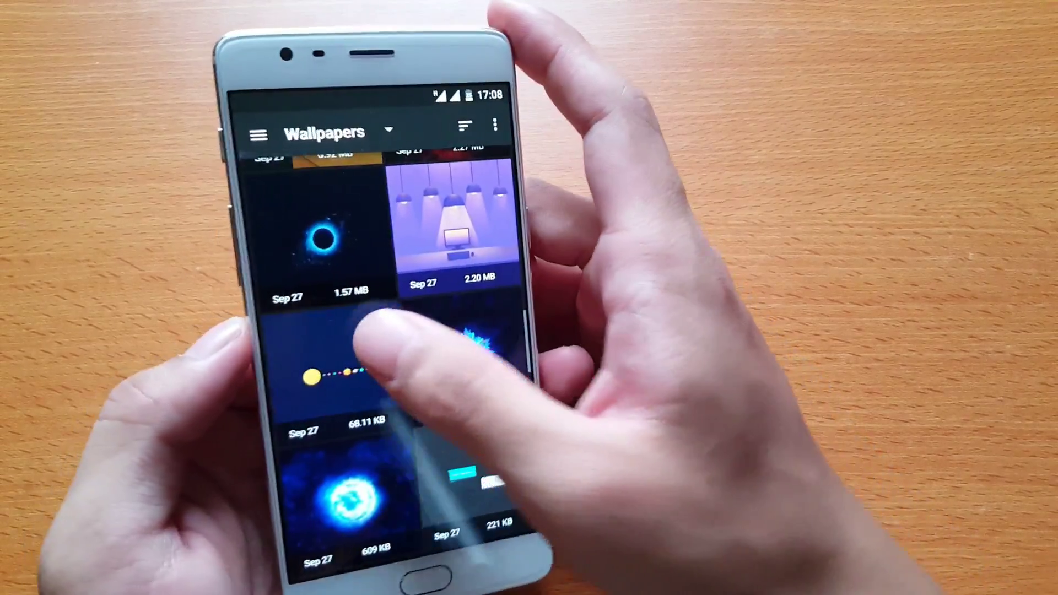
Step: Apply the planets space wallpaper from the Wallpapers grid to the home screen
{"action": "left_click", "coordinate": [326, 370]}
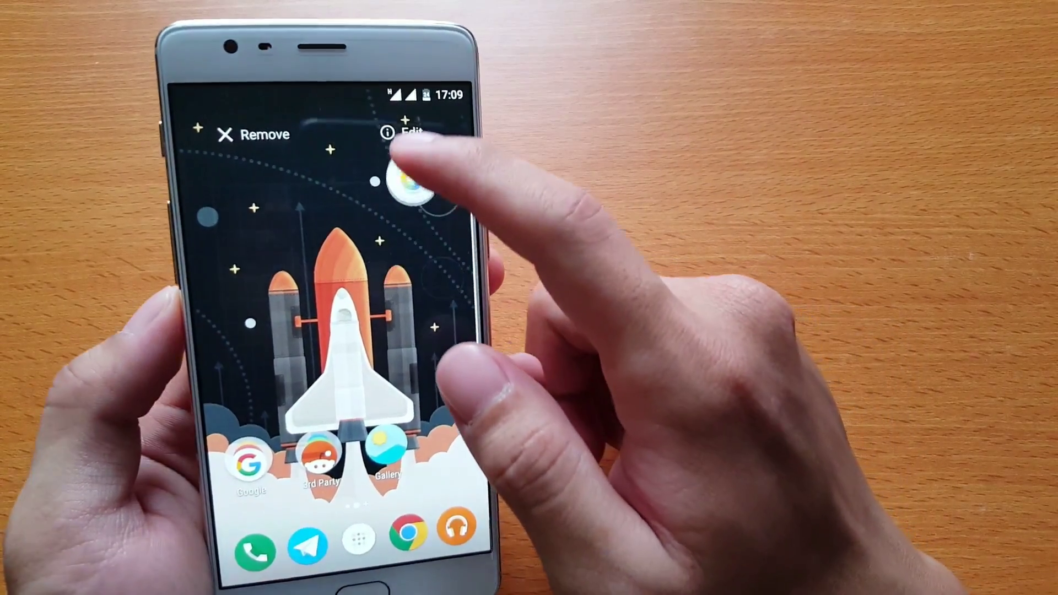
Step: Give the lifted home-screen app a different icon via Edit
{"action": "left_click", "coordinate": [409, 132]}
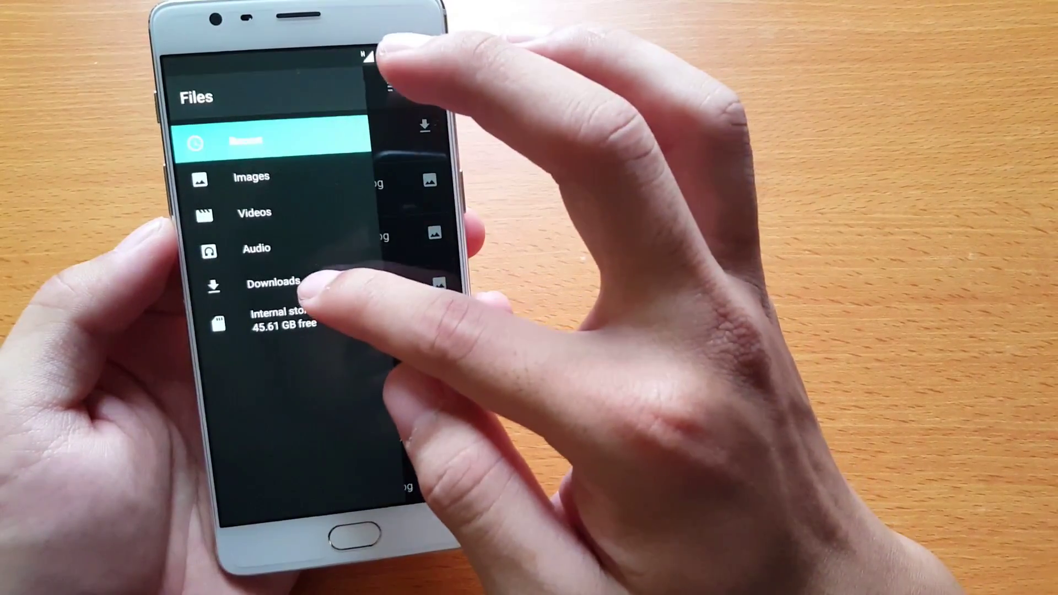
Step: Browse internal storage and enter the empty Ringtones folder
{"action": "left_click", "coordinate": [277, 319]}
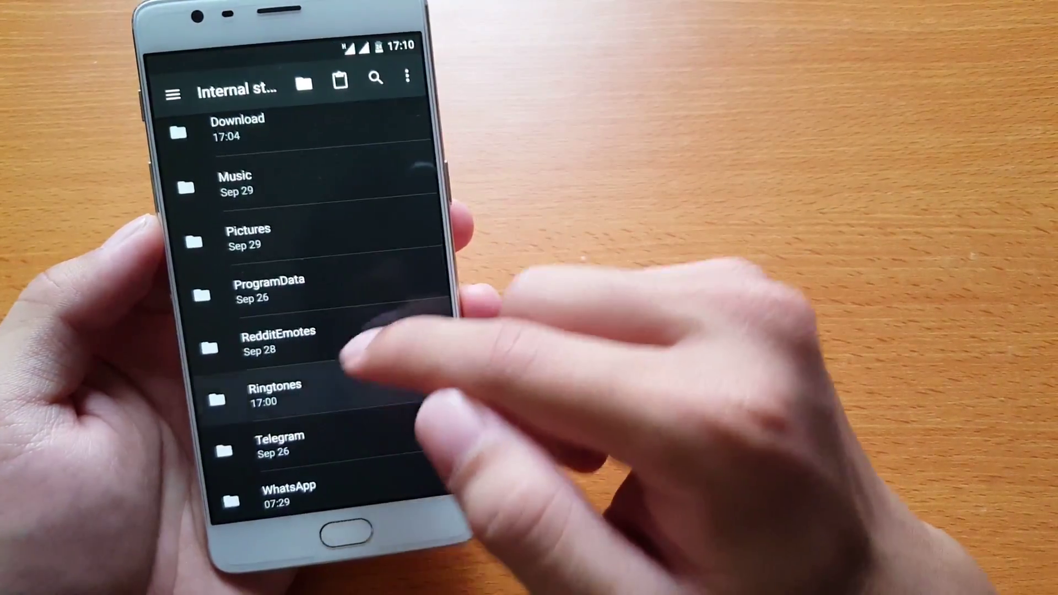
{"action": "left_click", "coordinate": [273, 396]}
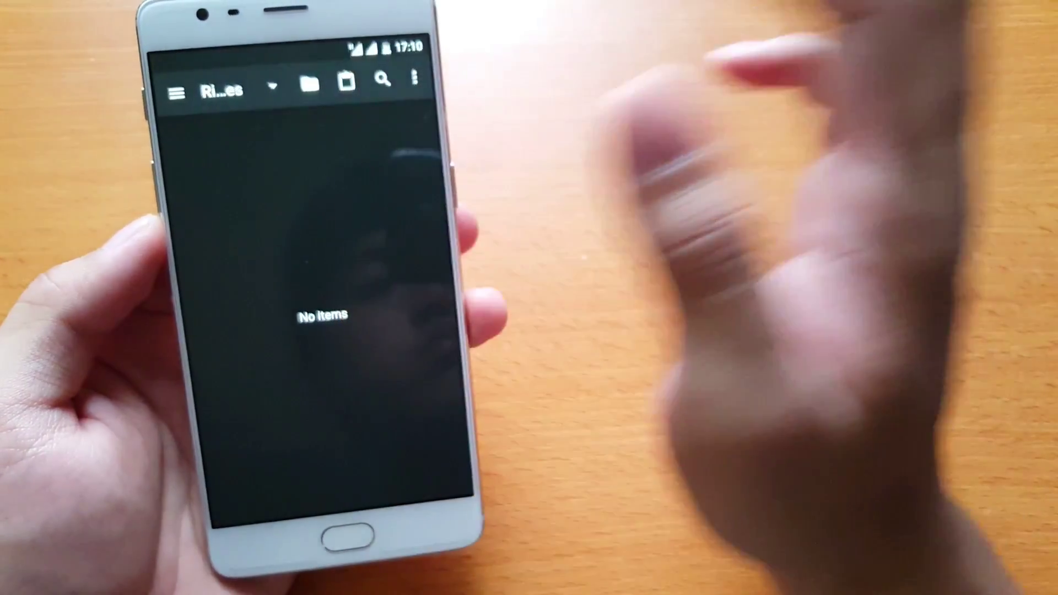